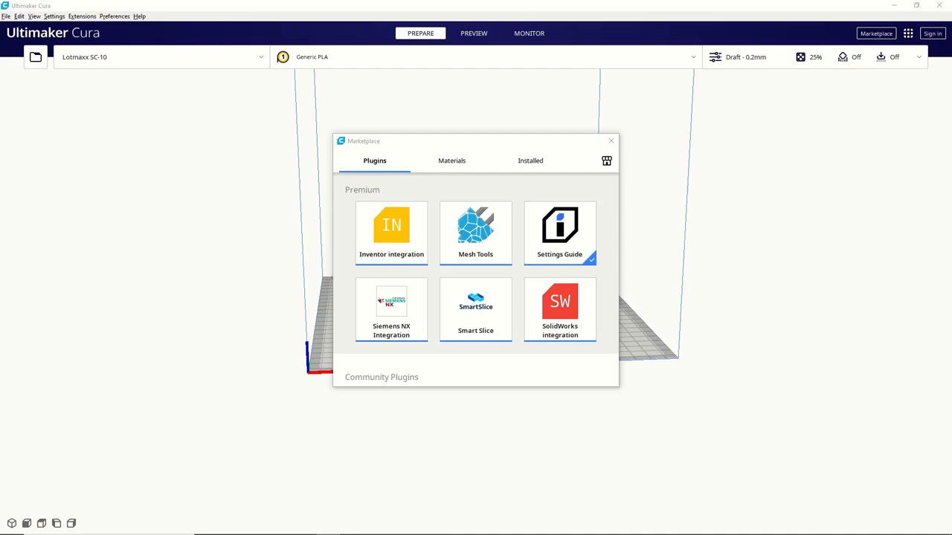
# View the Settings Guide plugin's details in Marketplace, then leave the Marketplace.
pyautogui.click(560, 232)
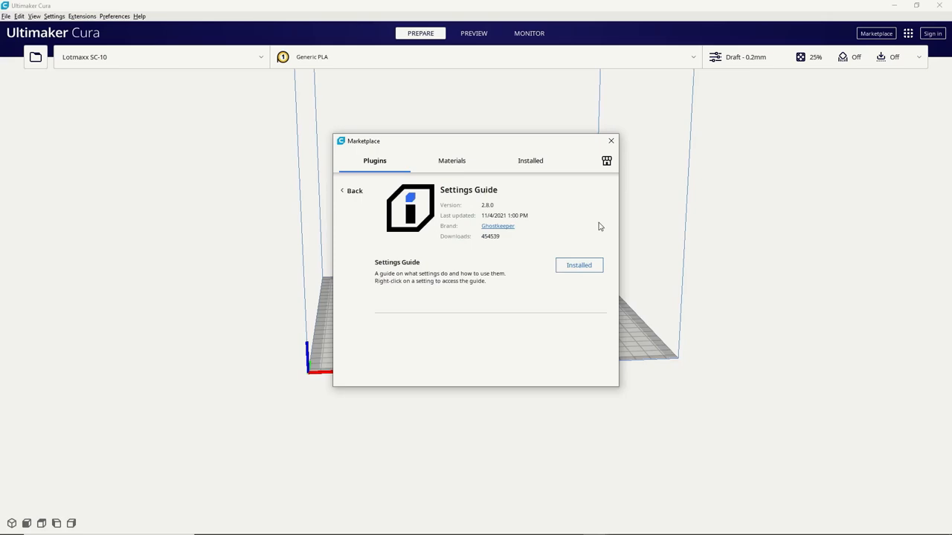
pyautogui.click(743, 57)
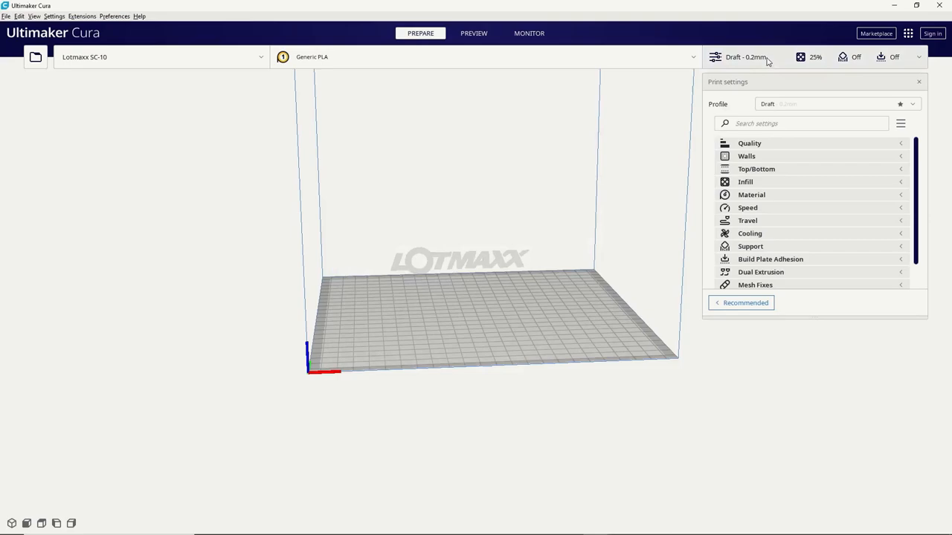
pyautogui.moveTo(767, 182)
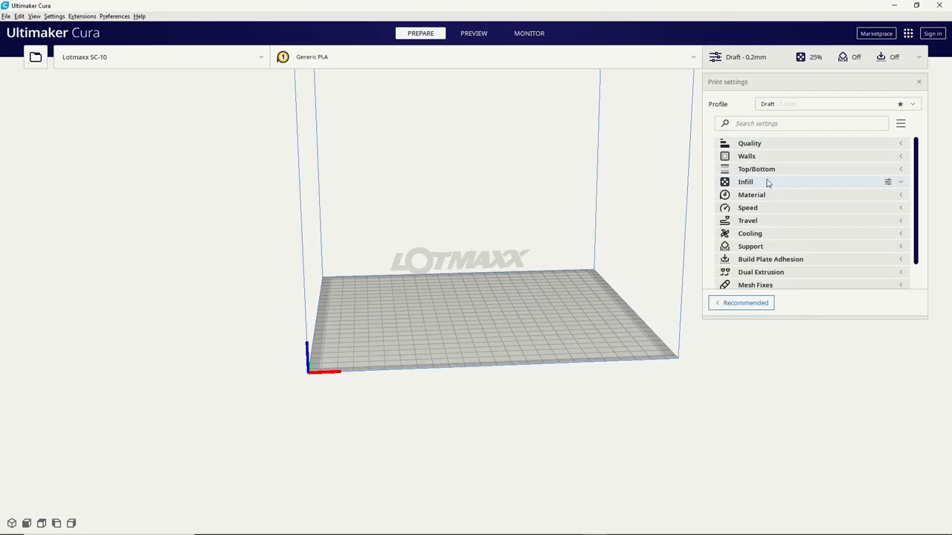
# Expand the Infill category in the print settings panel.
pyautogui.click(745, 182)
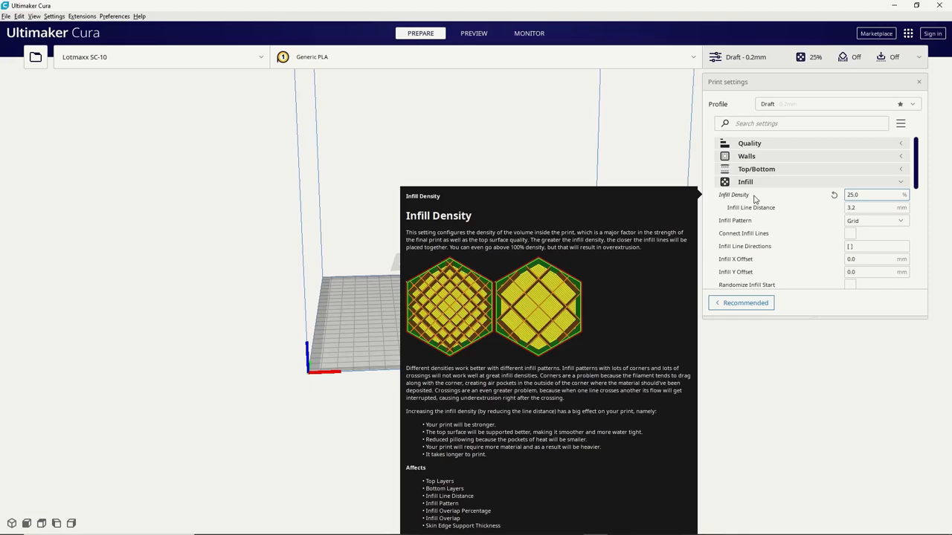
pyautogui.moveTo(734, 196)
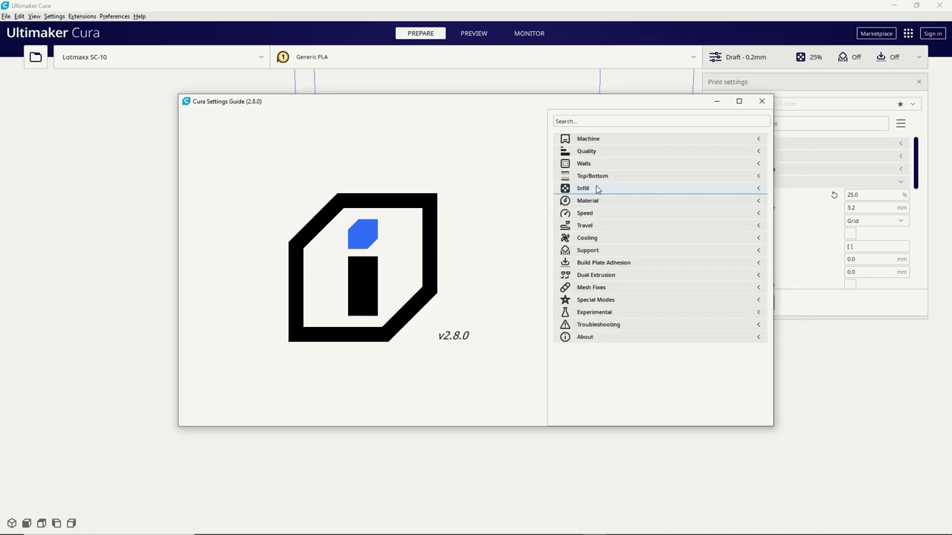
pyautogui.click(587, 199)
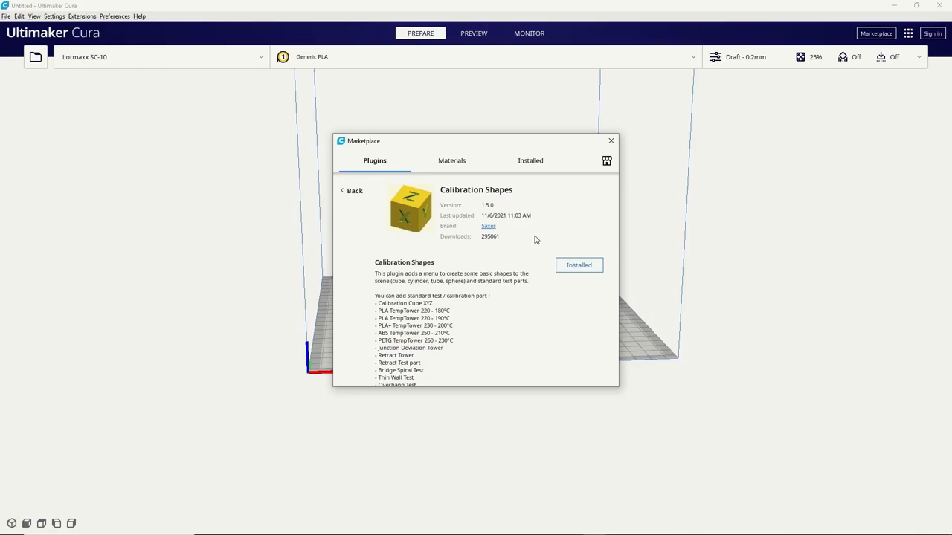
# Leave the Marketplace and add a PLA TempTower 190°C calibration part to the plate.
pyautogui.click(84, 16)
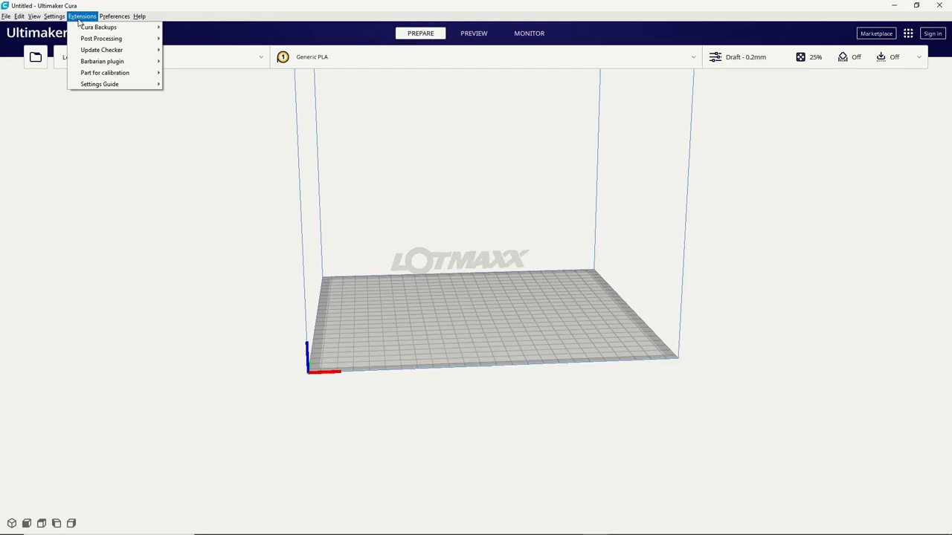
pyautogui.moveTo(104, 71)
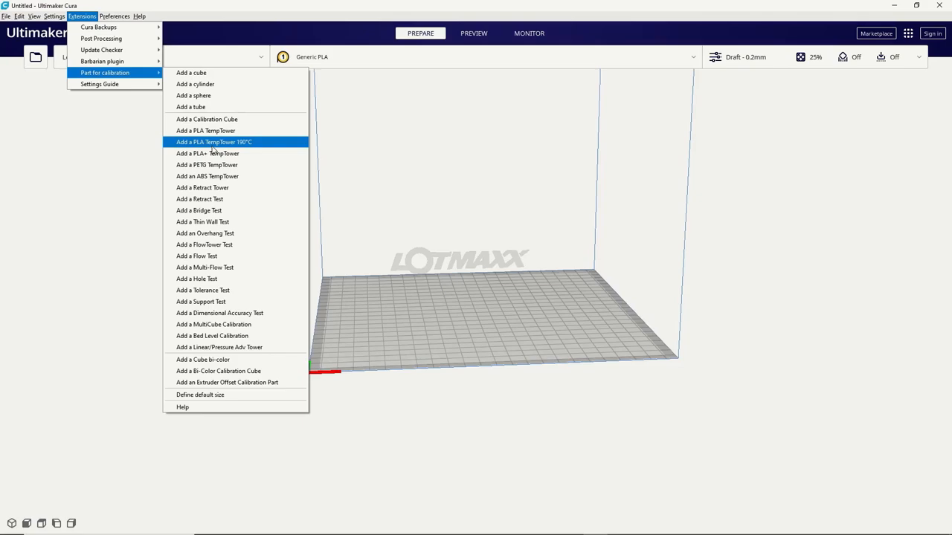
pyautogui.click(212, 143)
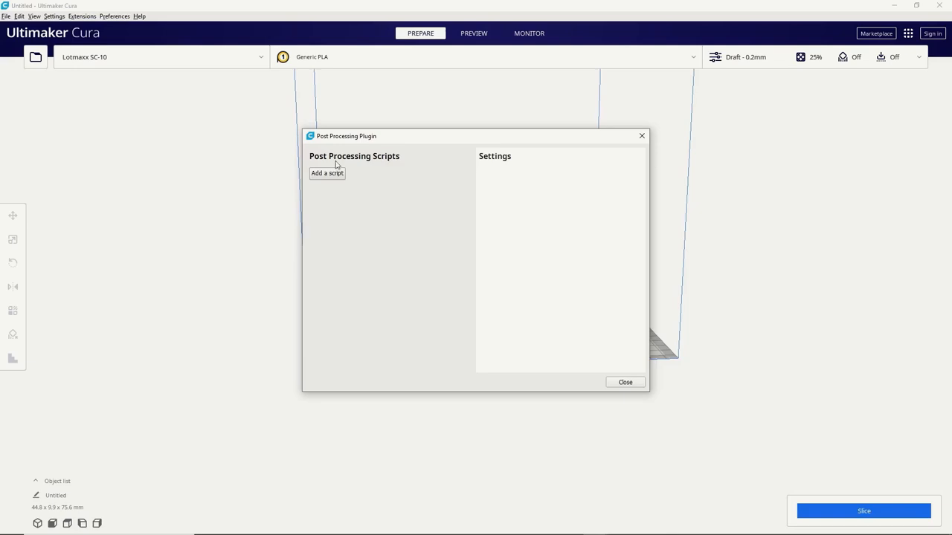
# Add the TempFanTower script: start 220, change -5 every 52 layers.
pyautogui.click(327, 173)
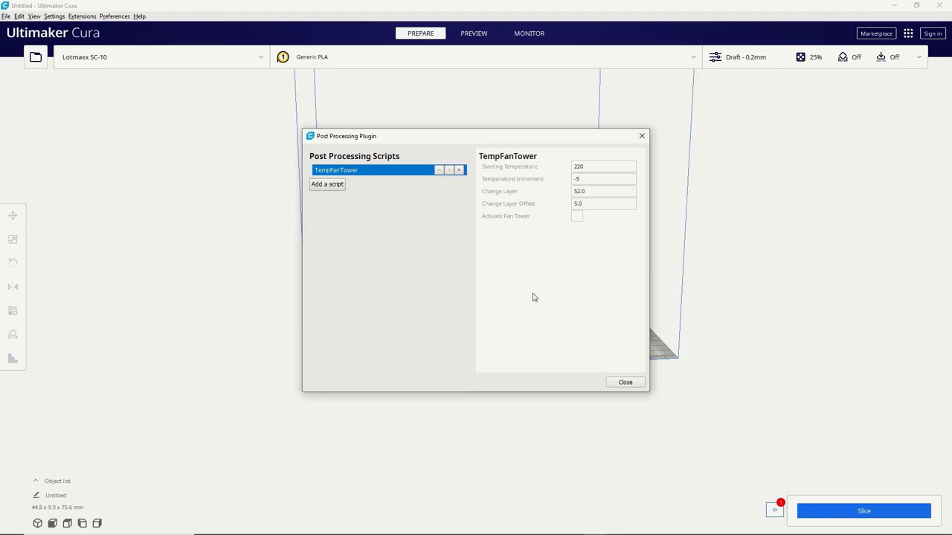
pyautogui.moveTo(526, 302)
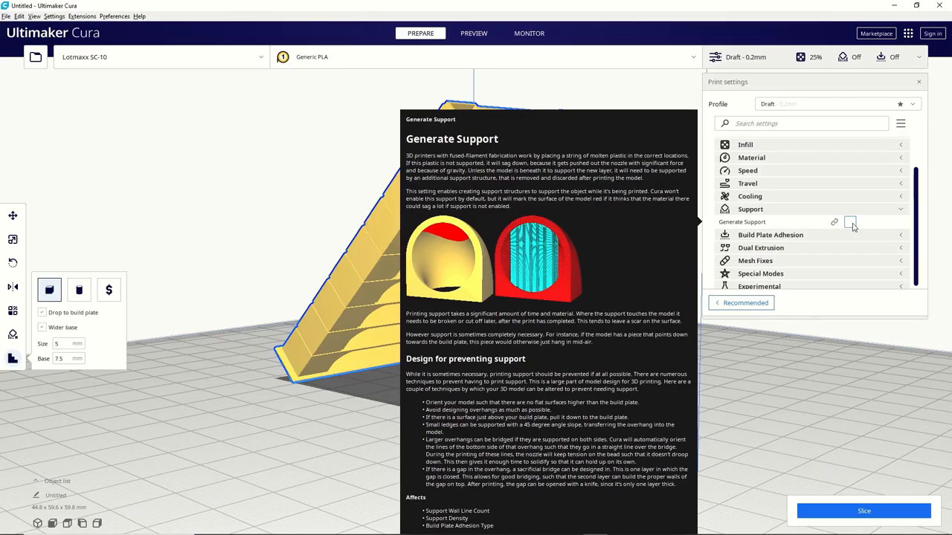
# Enable Generate Support to review its options, then switch it back off.
pyautogui.click(851, 223)
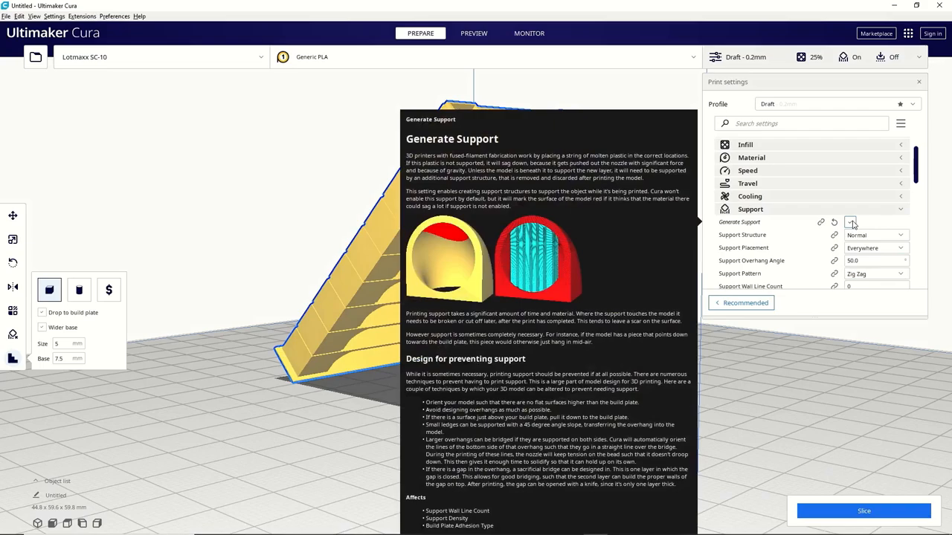
pyautogui.click(850, 222)
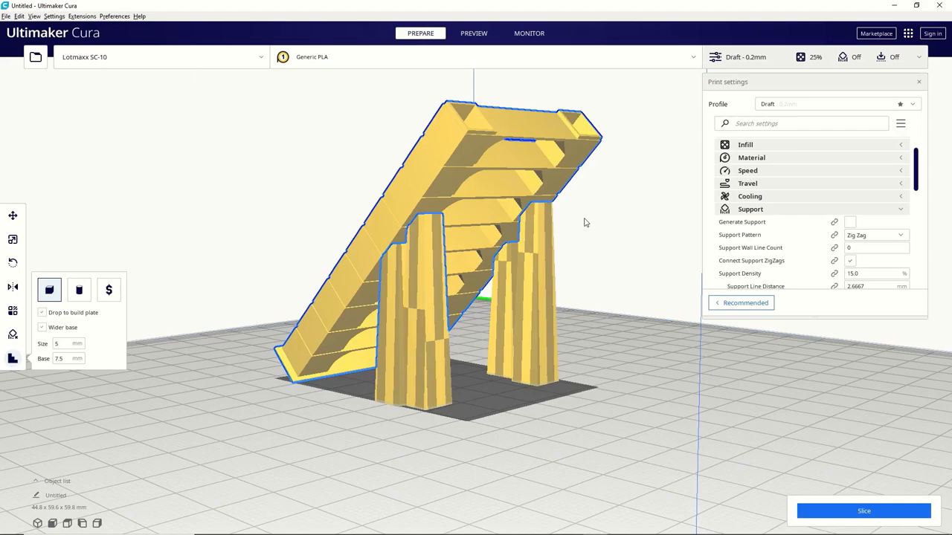
# Place custom support pillars under the slanted model's overhang.
pyautogui.click(472, 33)
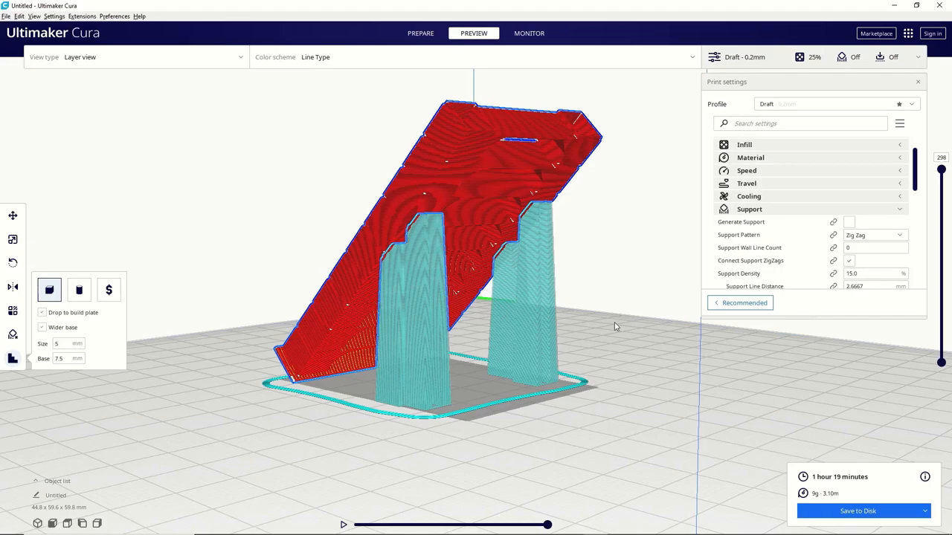
pyautogui.moveTo(296, 200)
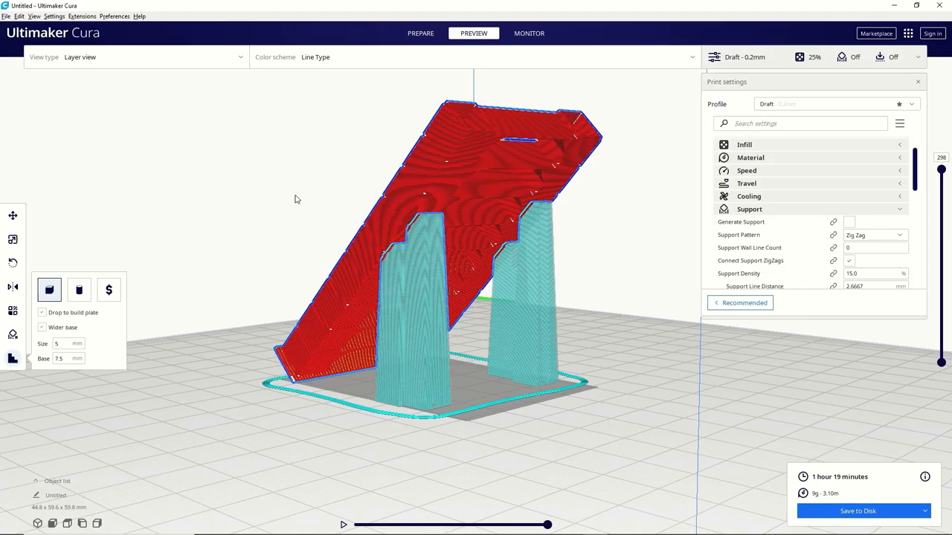